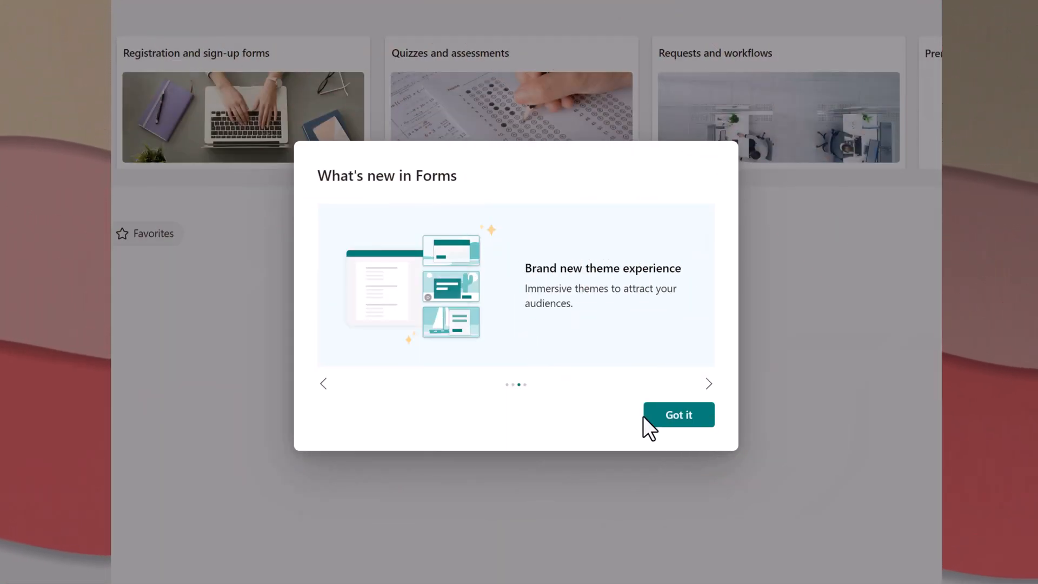
Dismiss the What's new announcement and show the Spring Celebration form
left_click(678, 414)
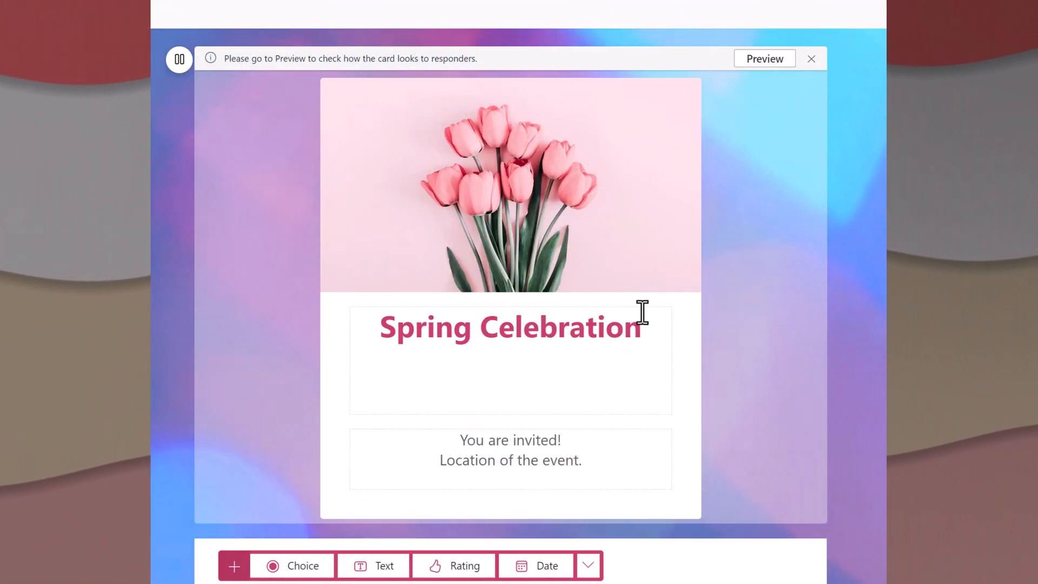
left_click(764, 59)
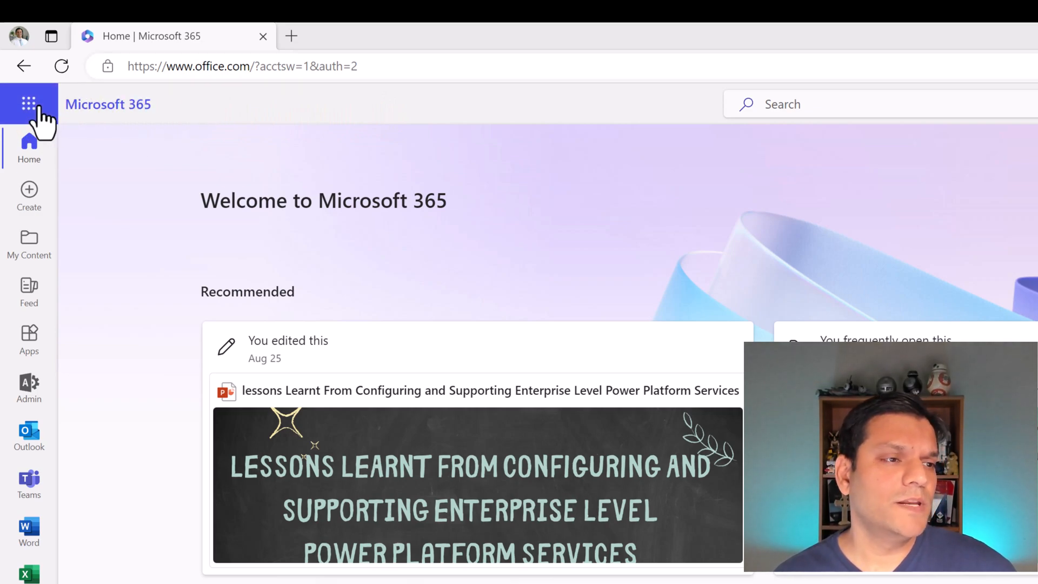
Launch Forms from the Microsoft 365 app launcher
left_click(28, 104)
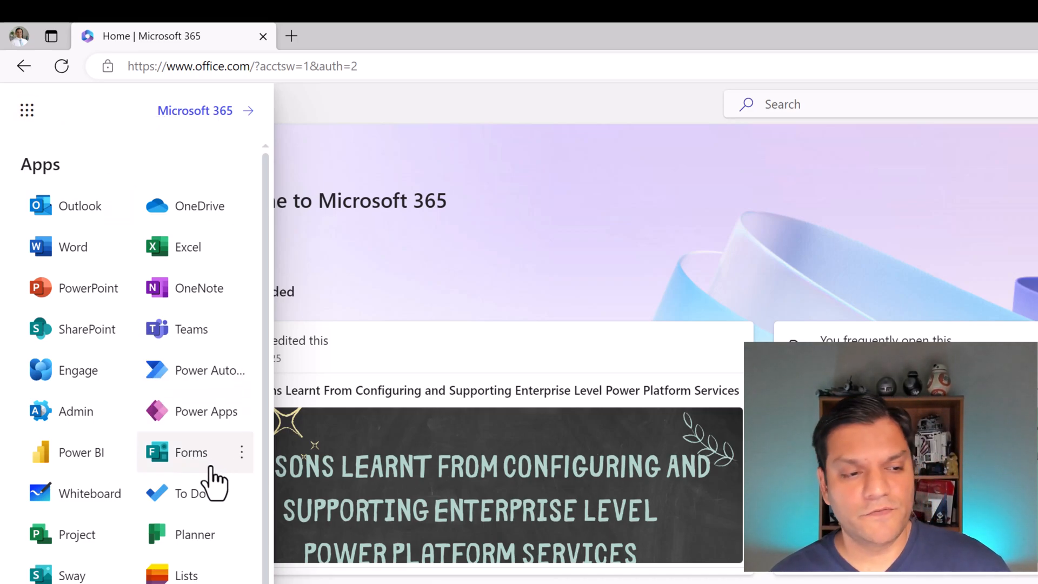
left_click(191, 452)
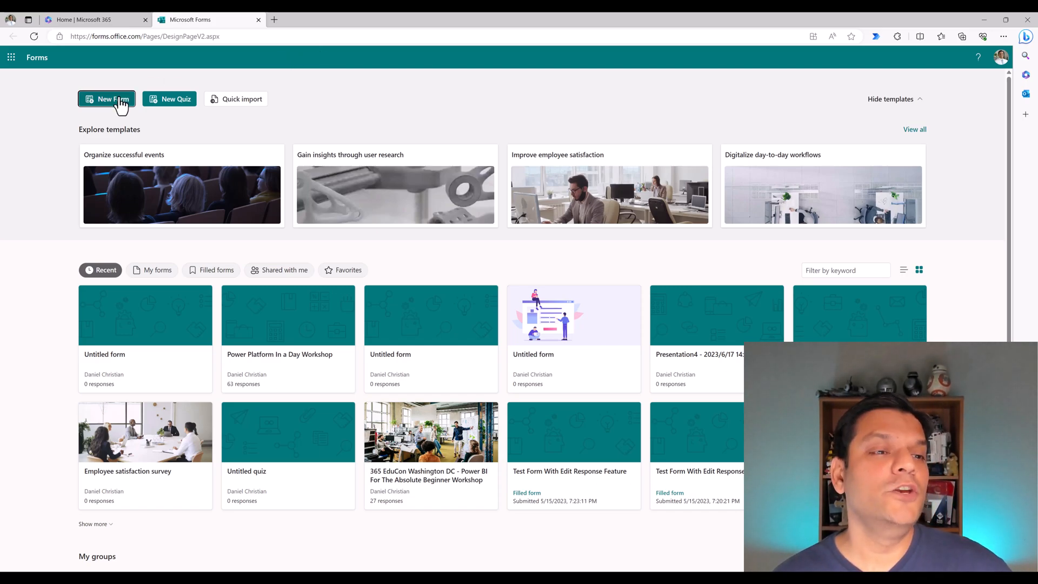
Start a new blank Untitled form
left_click(107, 98)
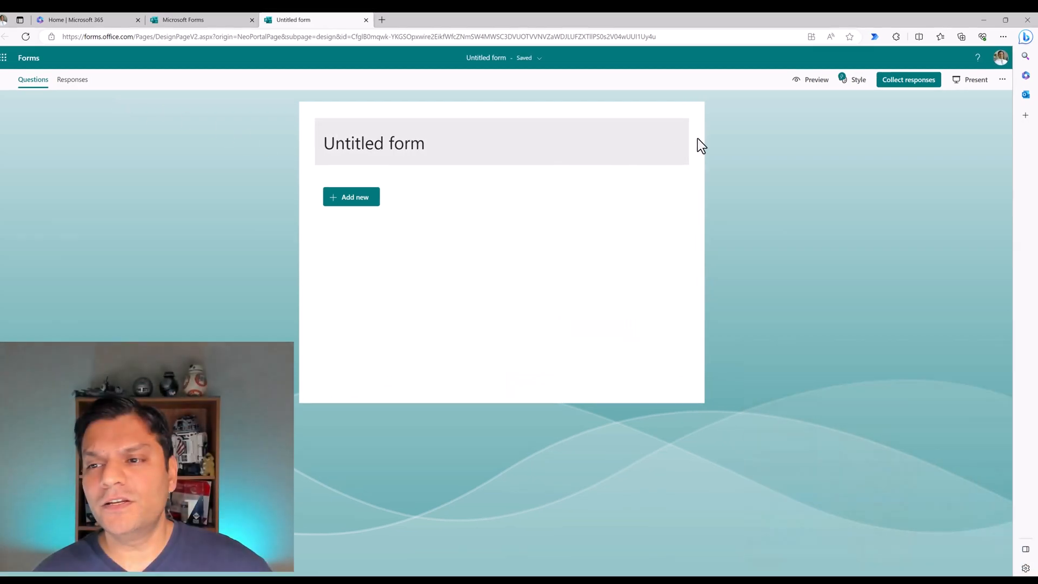
Apply an AI-generated immersive theme with a raised-hands banner and confetti
left_click(858, 79)
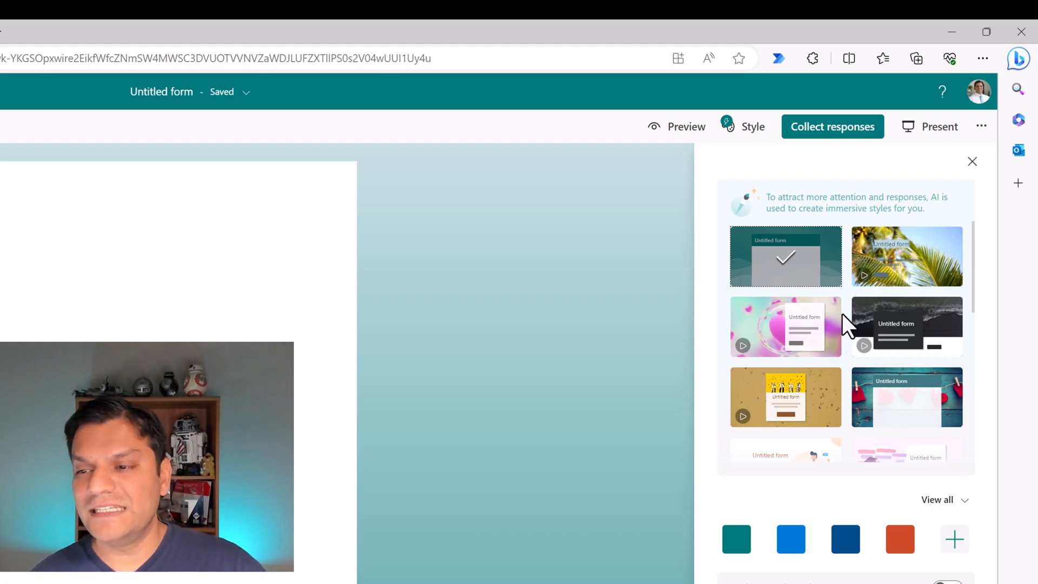
mouse_move(821, 334)
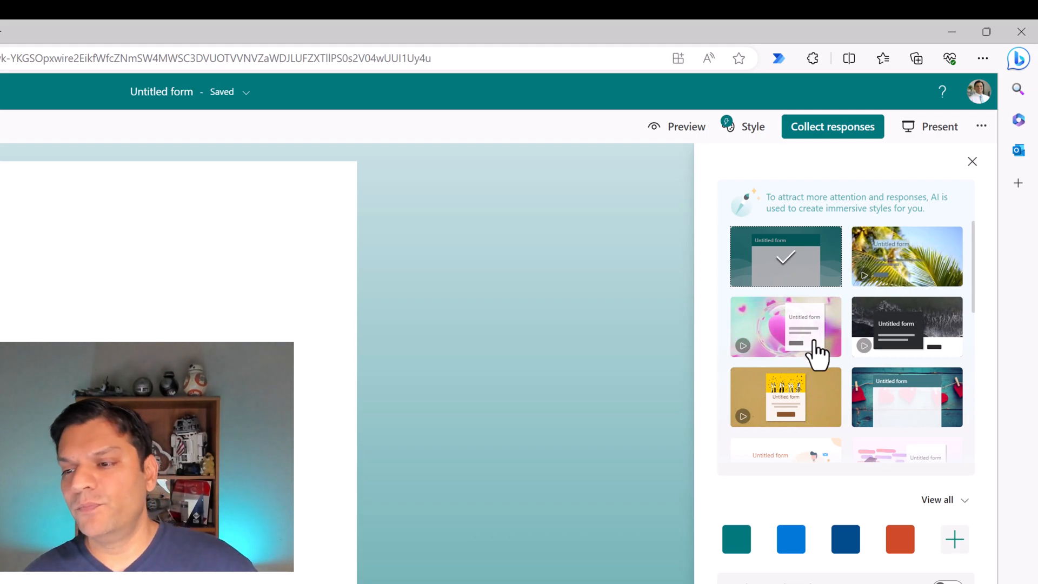
left_click(785, 397)
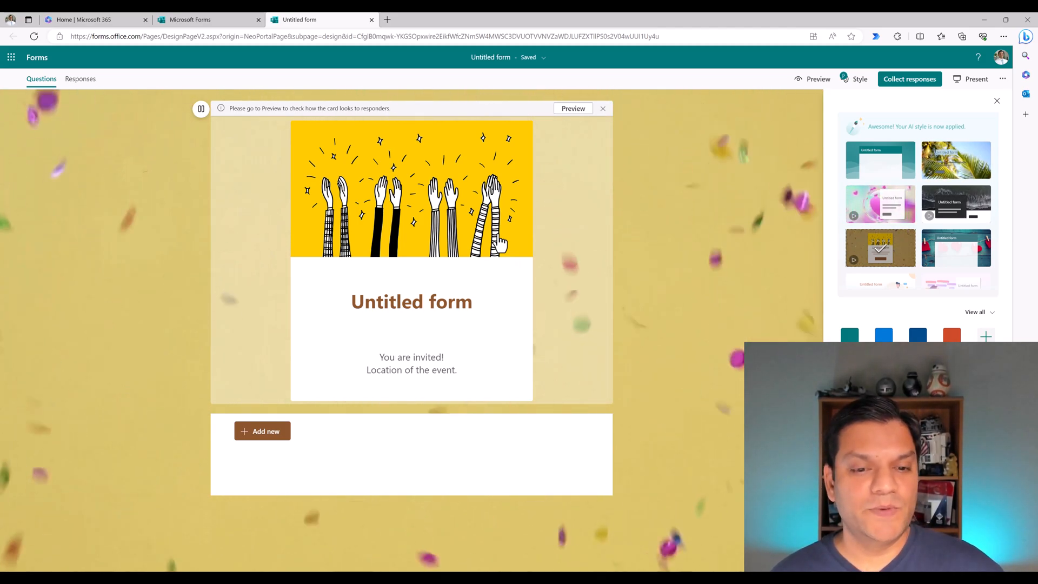
mouse_move(453, 312)
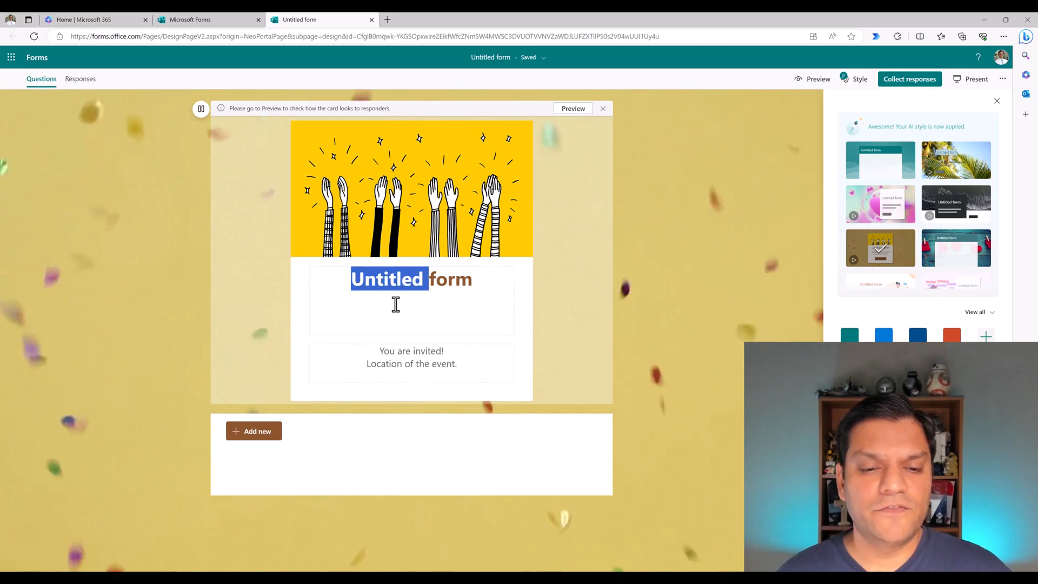
Title the form 'Monthly Celebrations'
type("Monthly Celebrations")
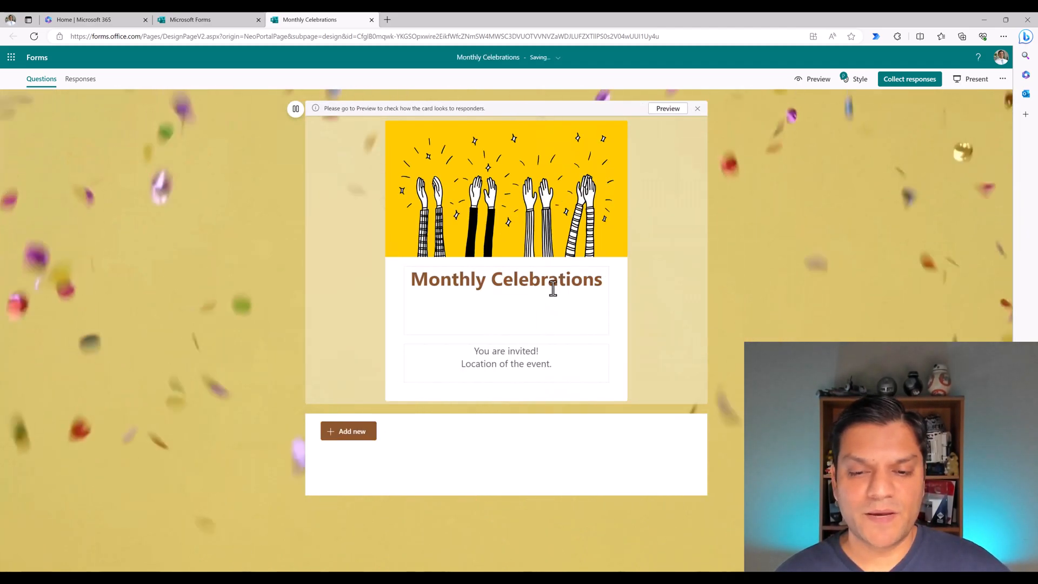
left_click(348, 432)
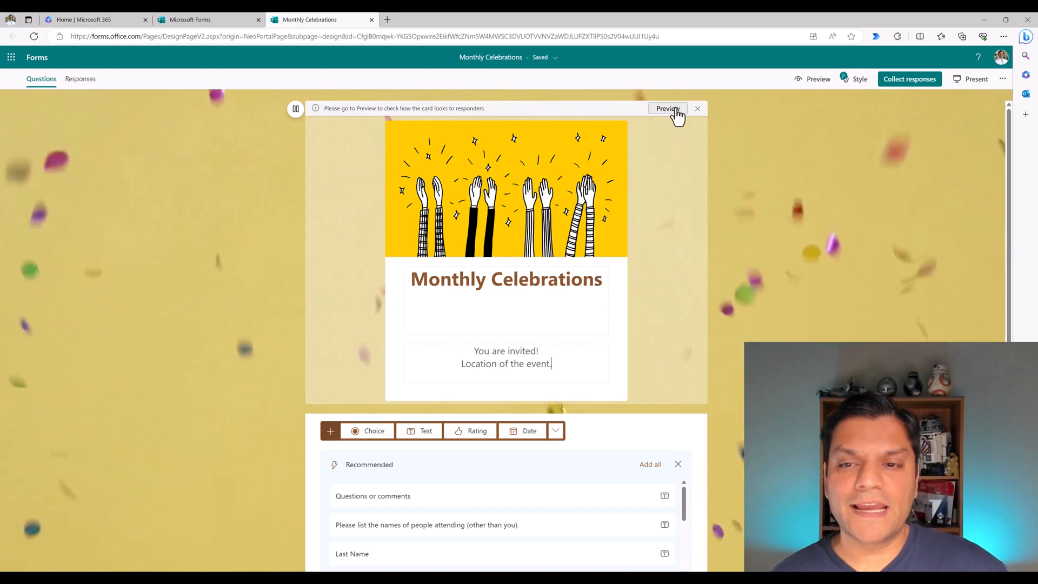
left_click(668, 108)
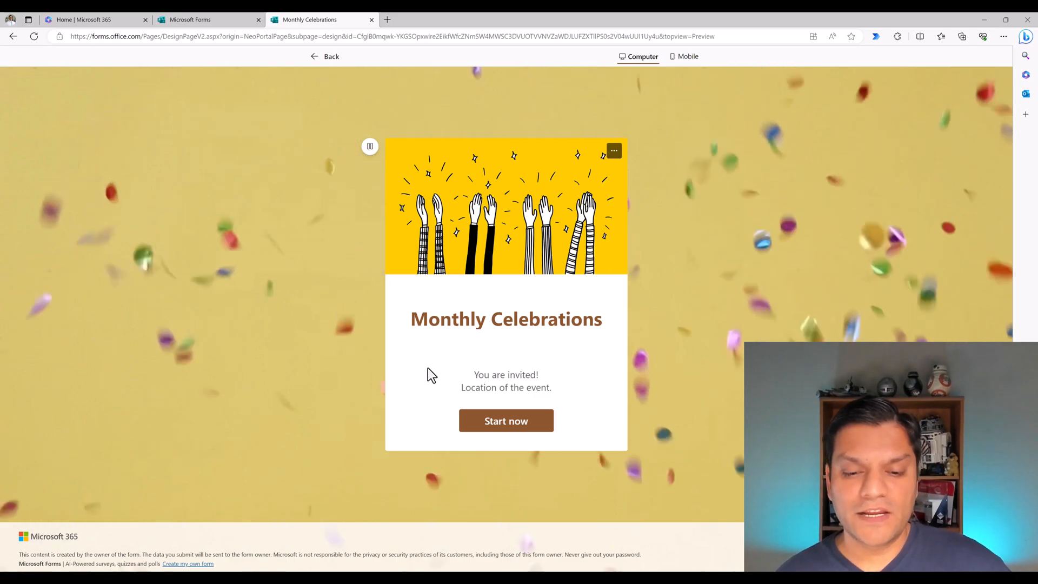
left_click(506, 421)
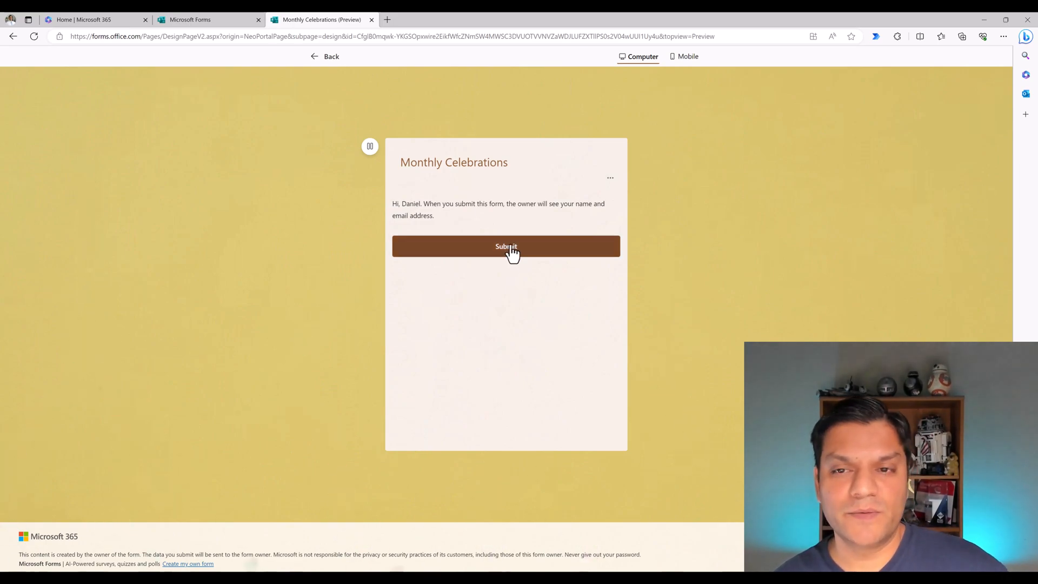
left_click(506, 247)
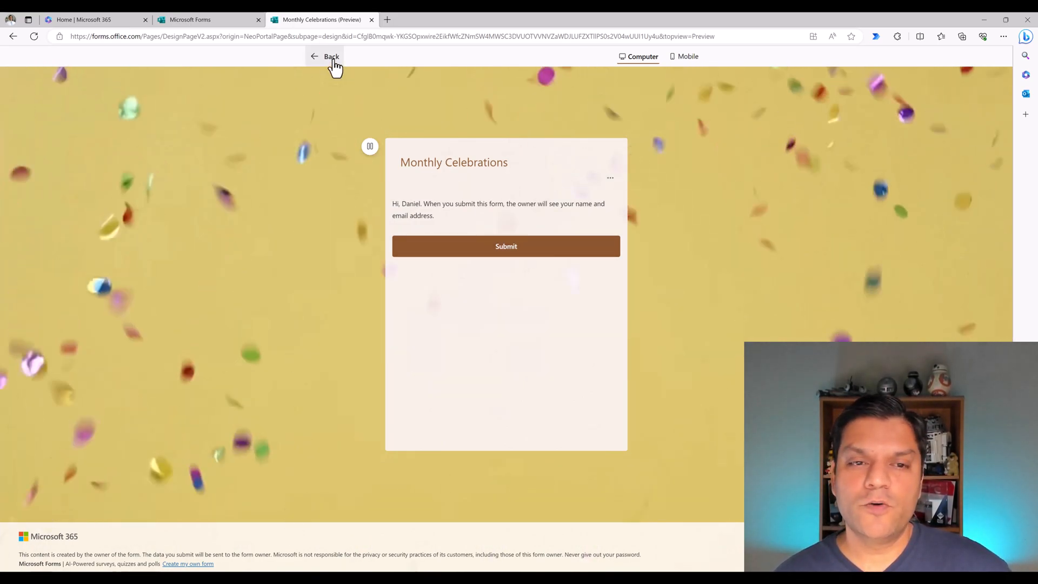
left_click(324, 56)
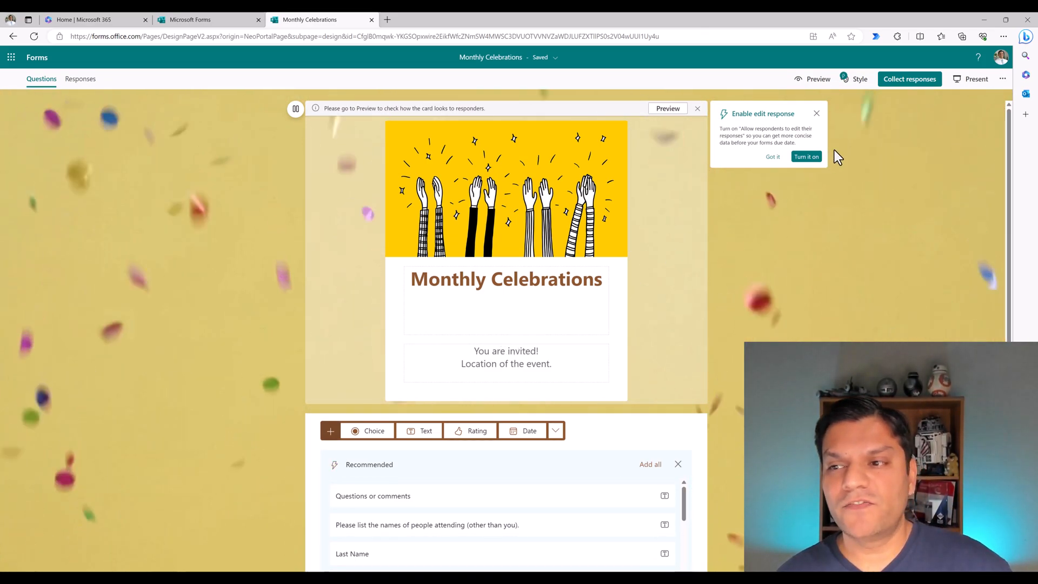
Restyle the form with the auditorium crowd photo theme and mark the attendee names question
left_click(859, 79)
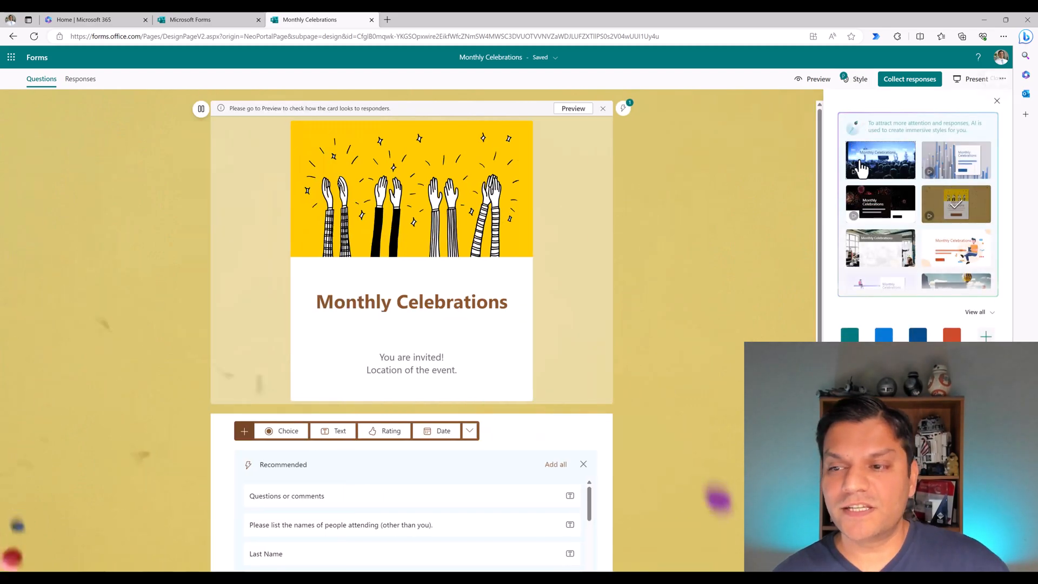
mouse_move(434, 315)
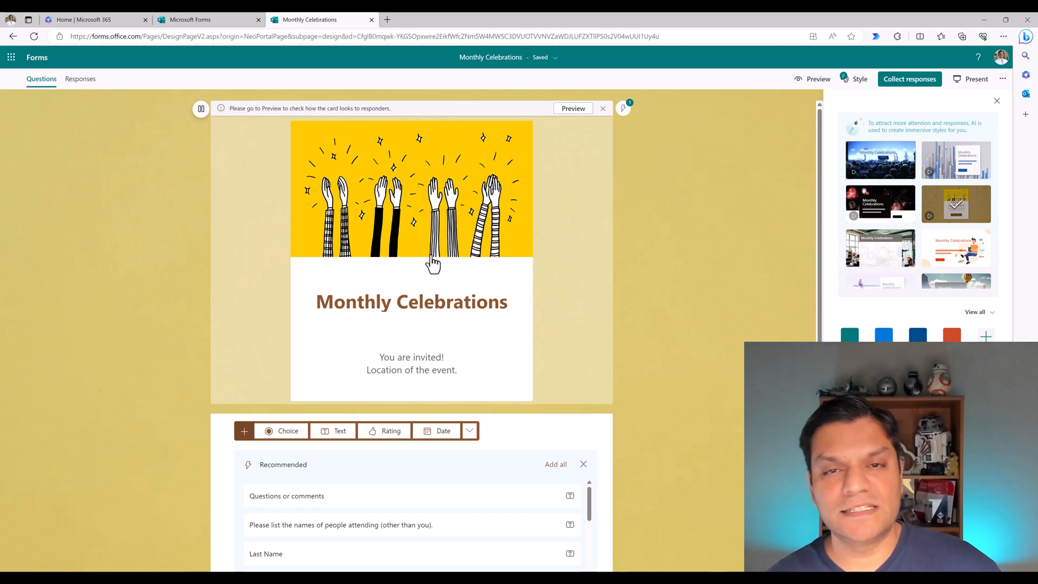
left_click(881, 160)
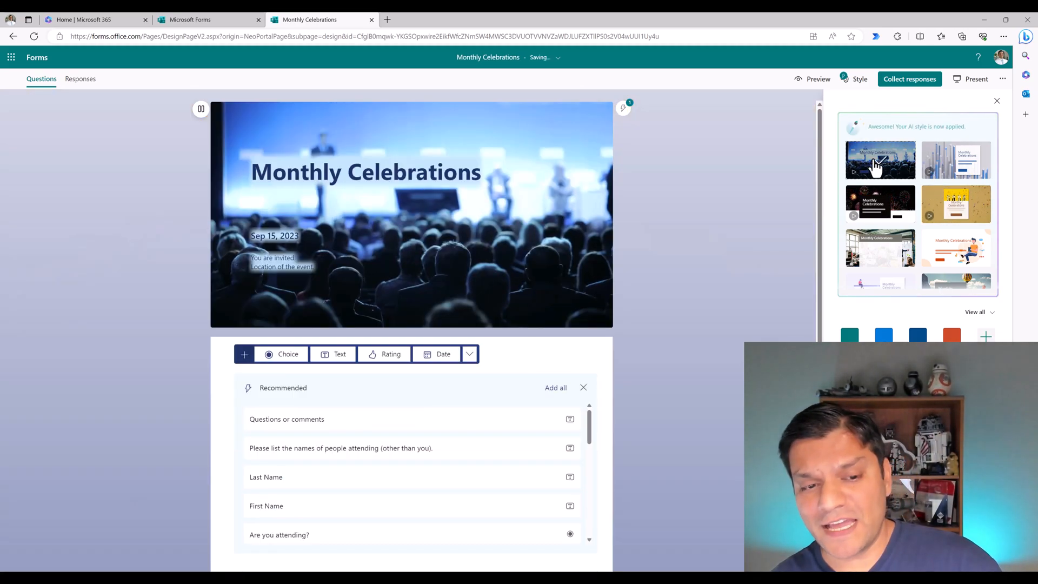
left_click(411, 448)
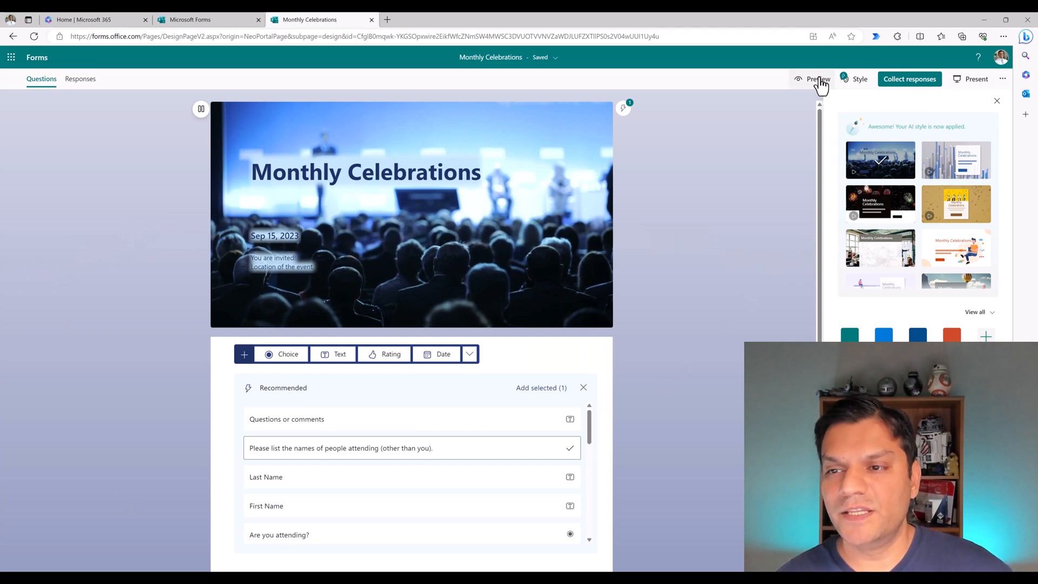
Preview the restyled form, start it, and return to the editor
left_click(818, 79)
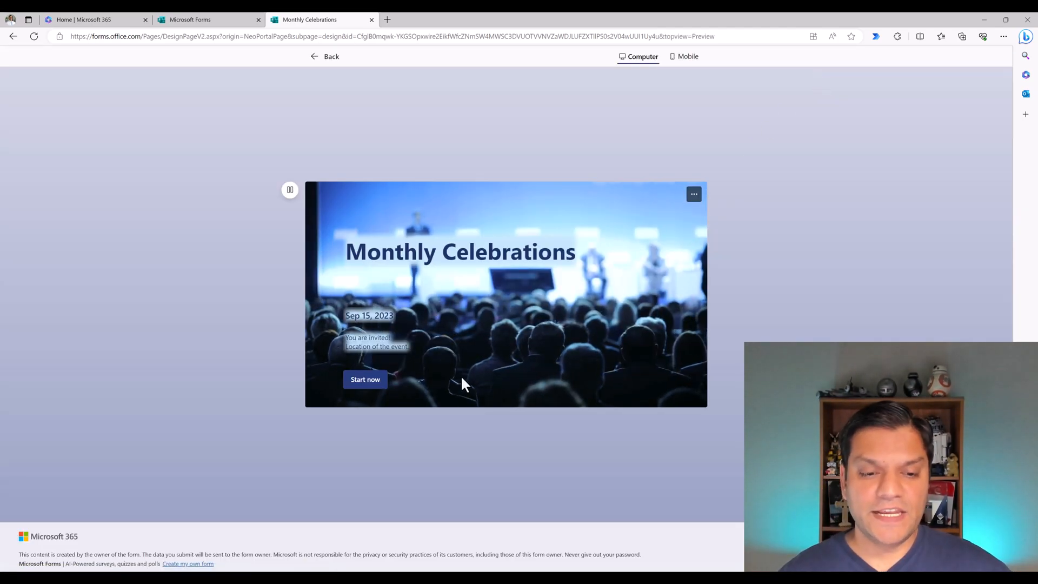
left_click(364, 380)
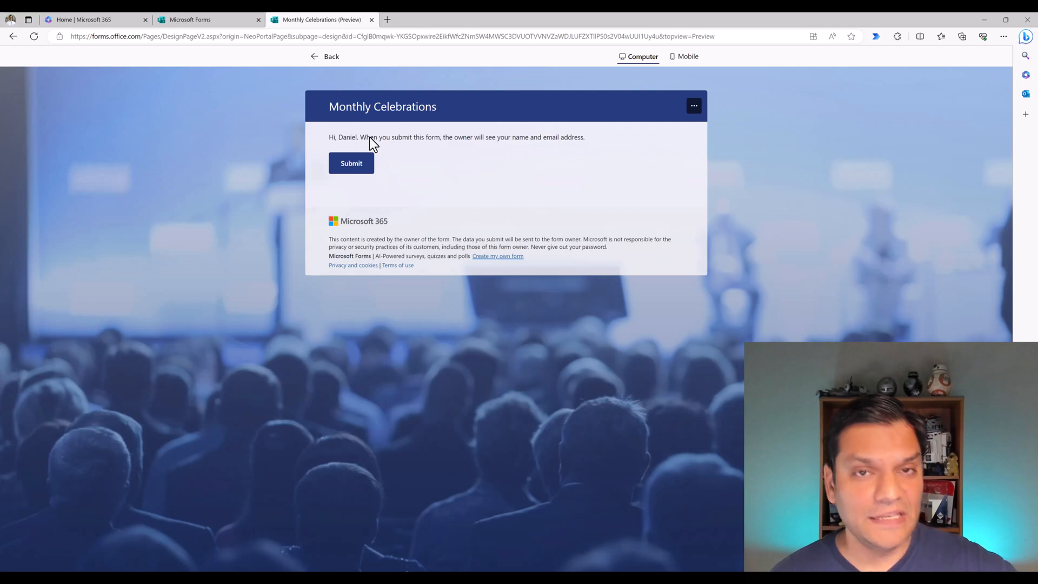
left_click(13, 36)
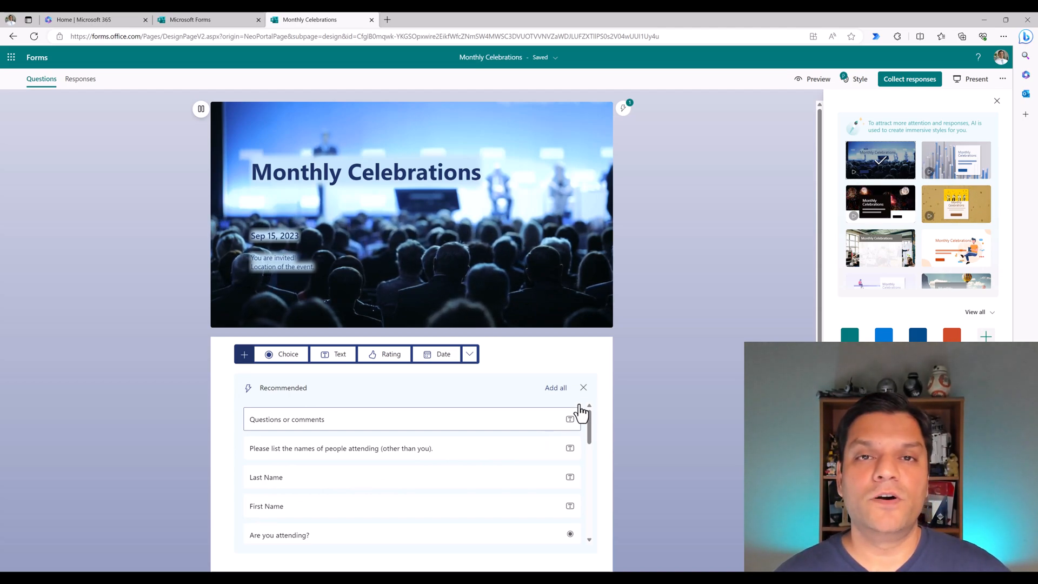
mouse_move(654, 342)
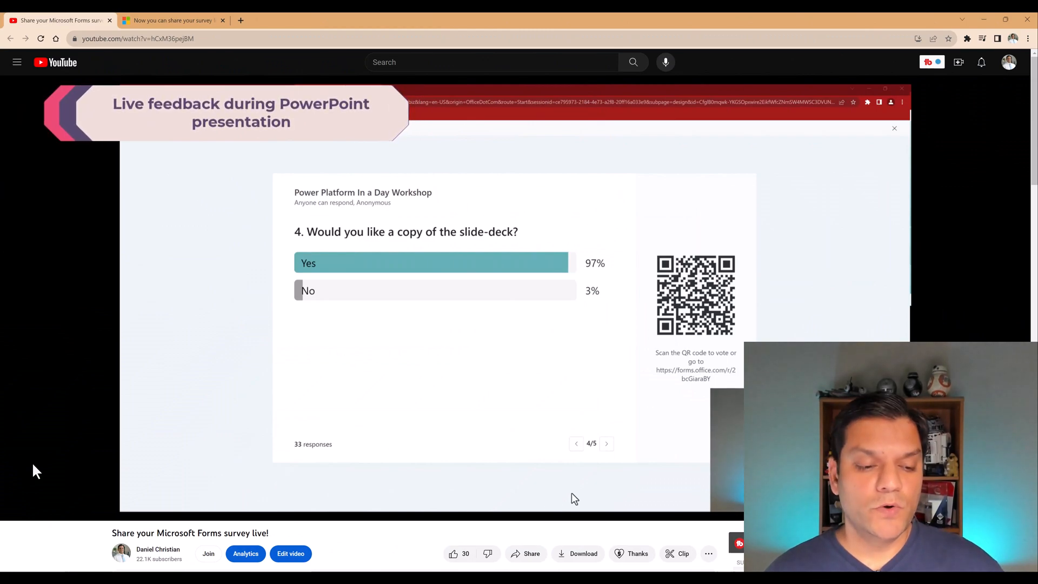
left_click(575, 443)
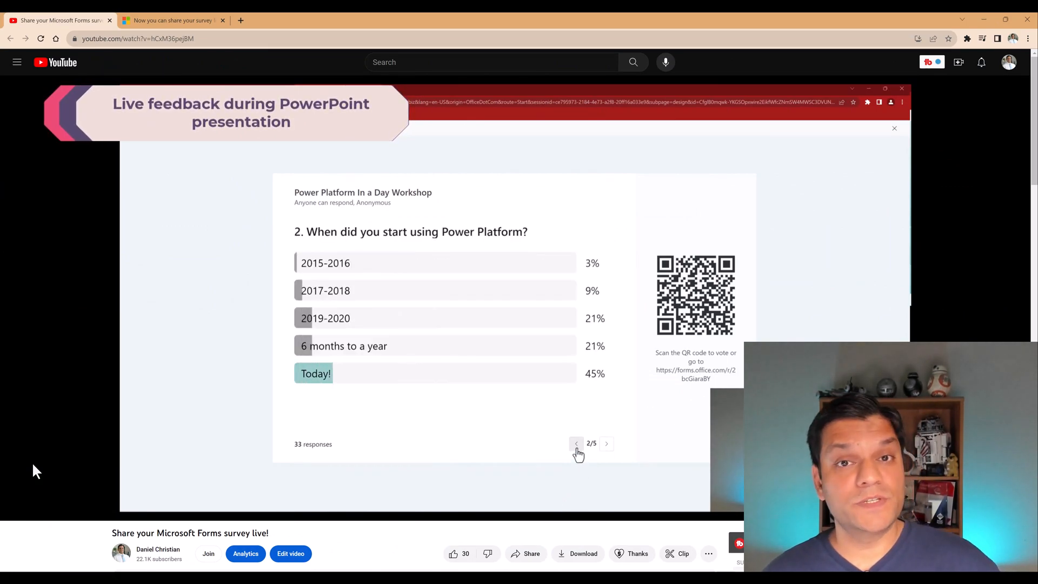
left_click(576, 443)
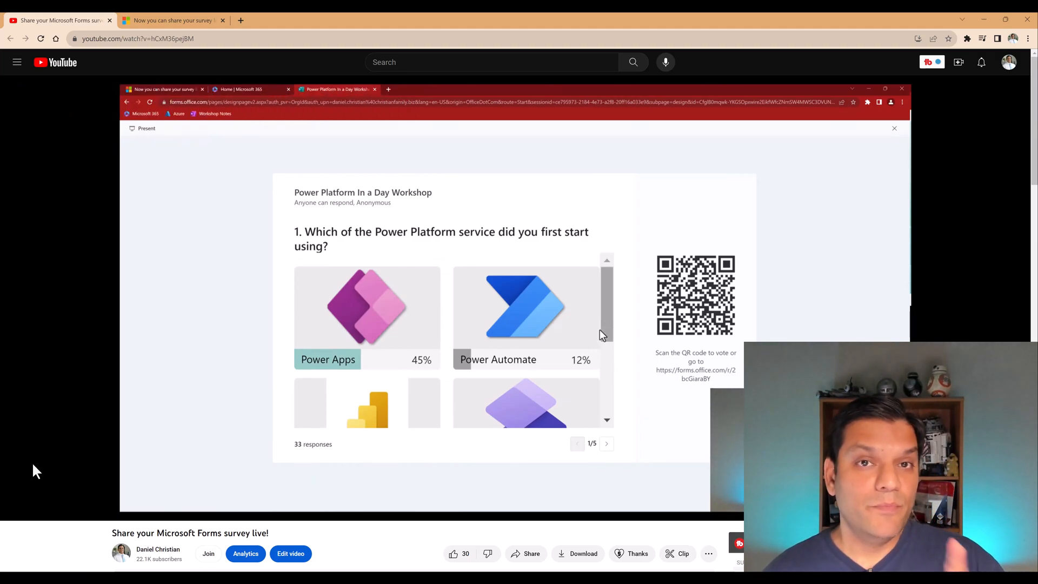
mouse_move(649, 497)
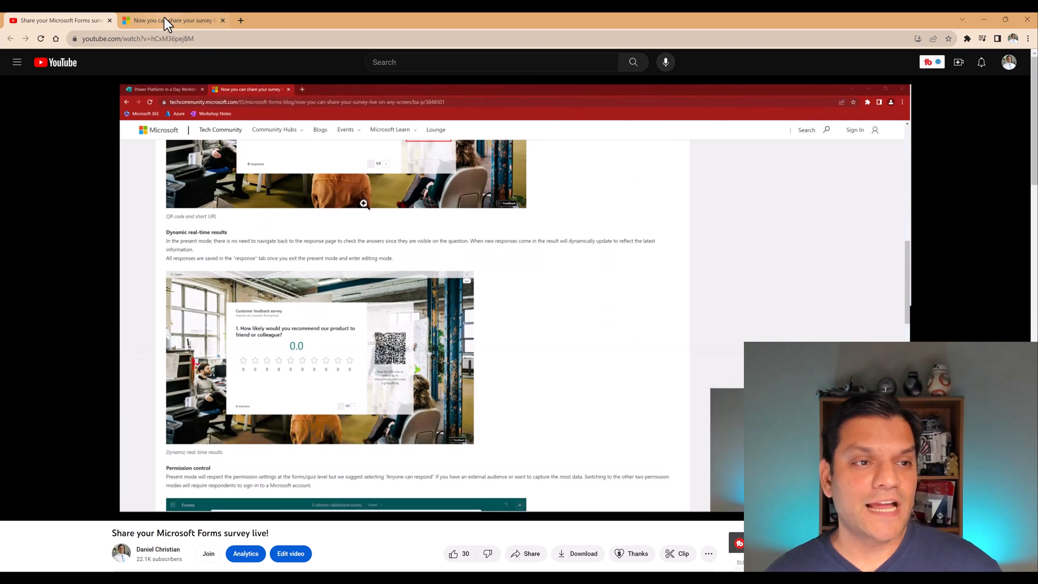
Show the Tech Community blog post's What's next section on the PowerPoint add-in
left_click(172, 19)
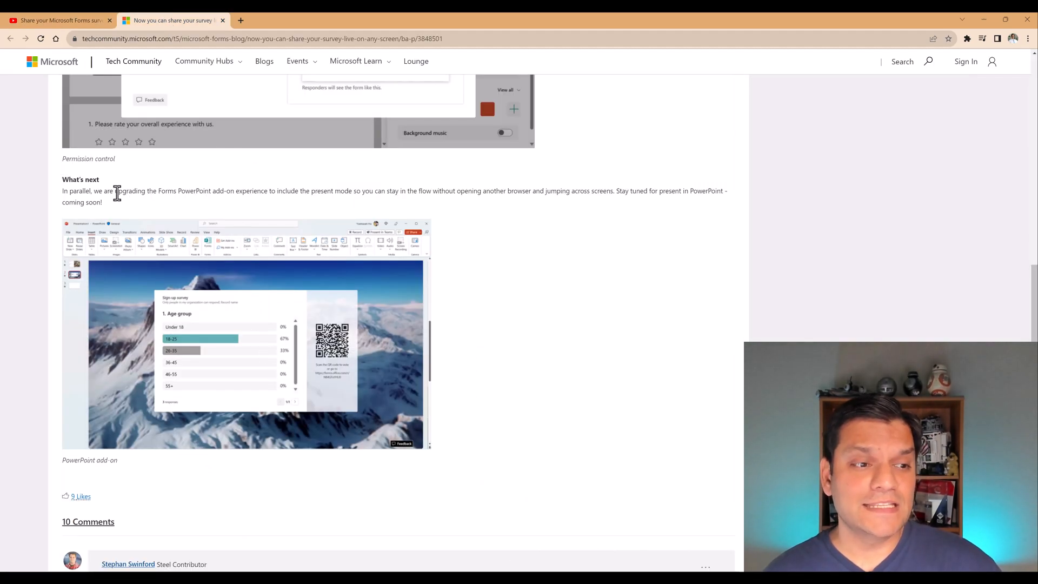
mouse_move(137, 204)
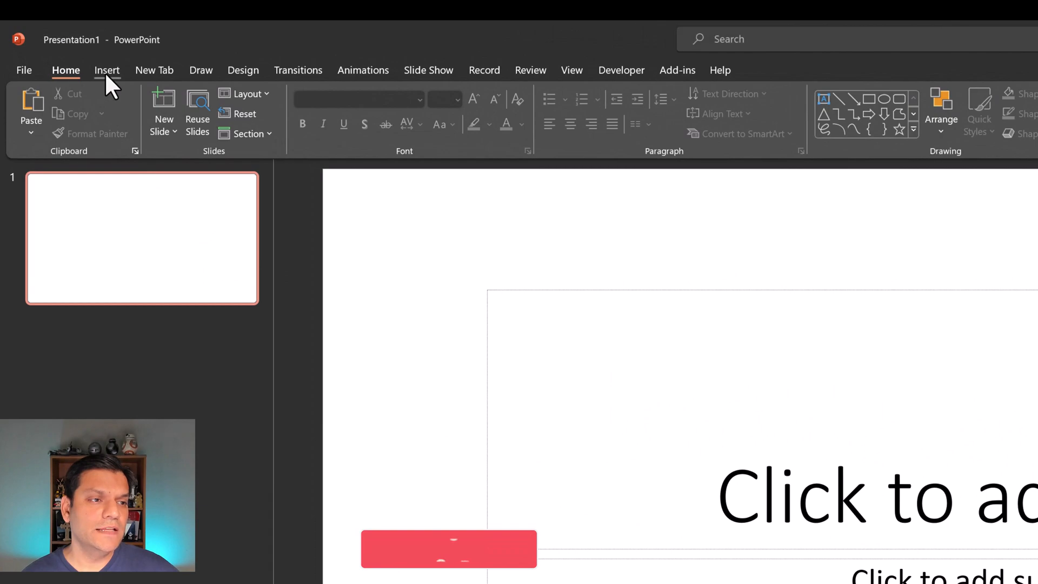
Show the Forms add-in pane listing saved forms beside the slide
left_click(107, 70)
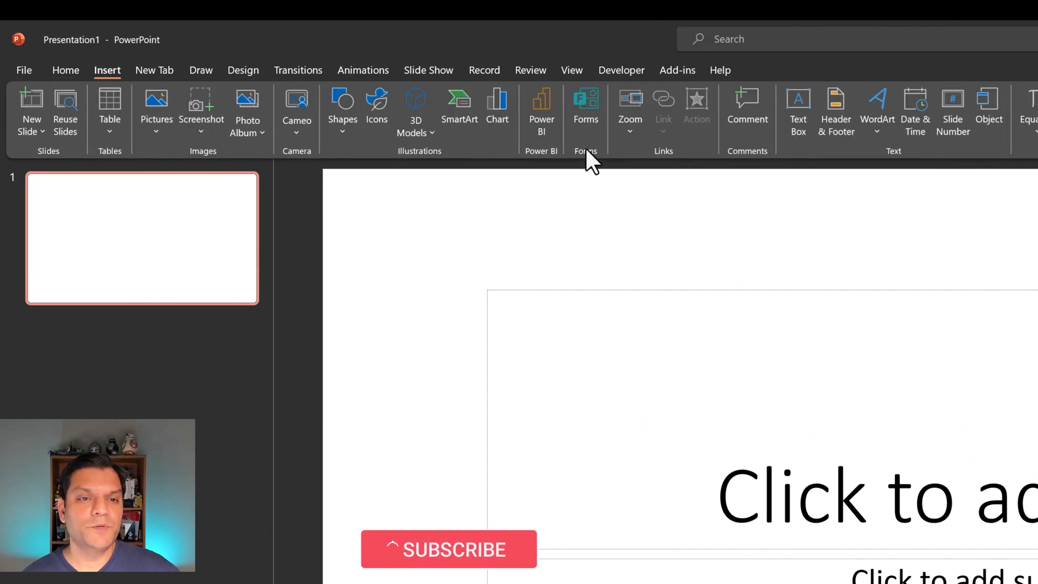
mouse_move(585, 106)
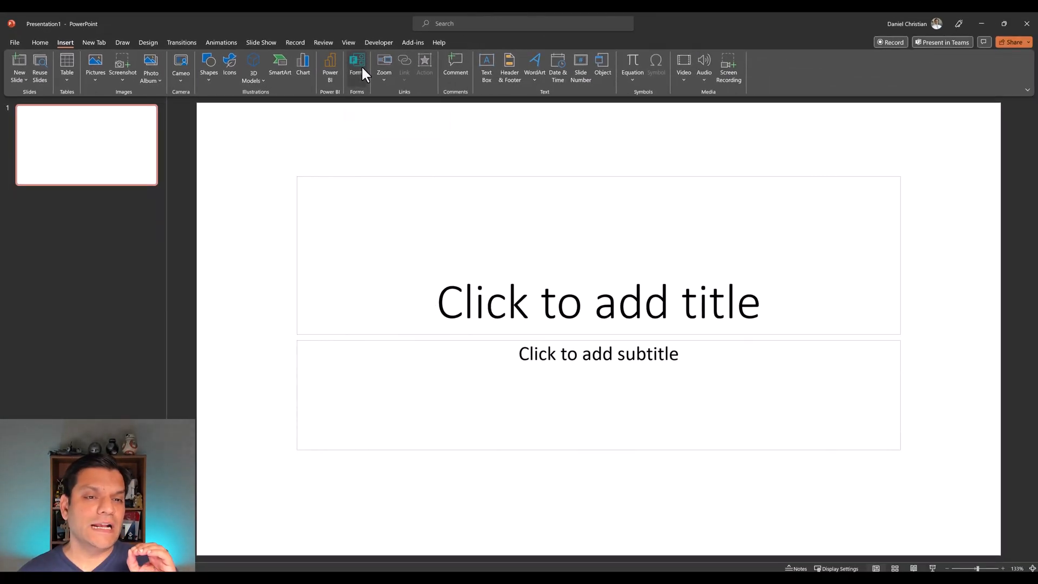
left_click(357, 66)
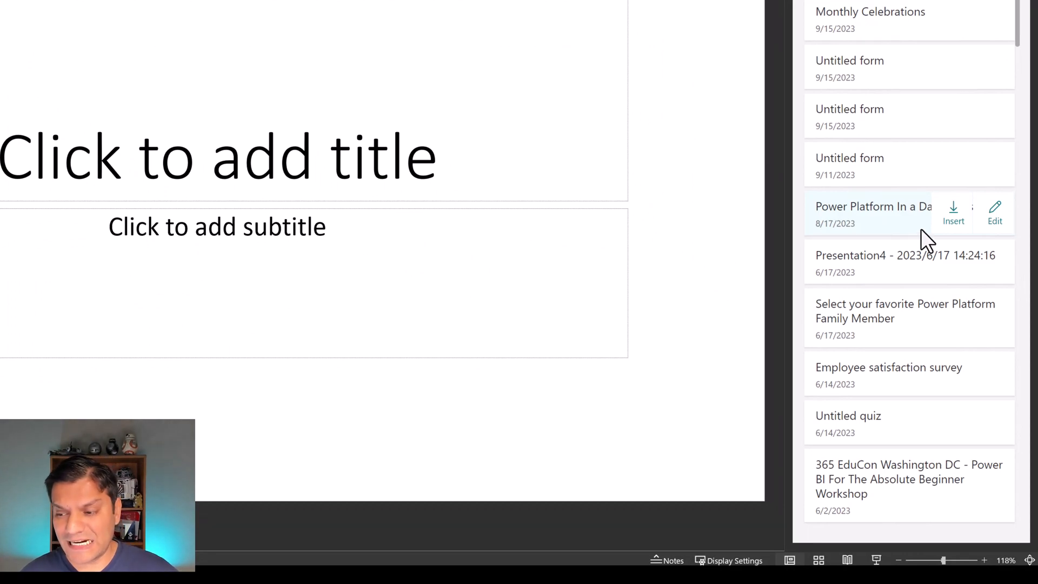
Insert the Power Platform In a Day Workshop form onto the slide
left_click(953, 211)
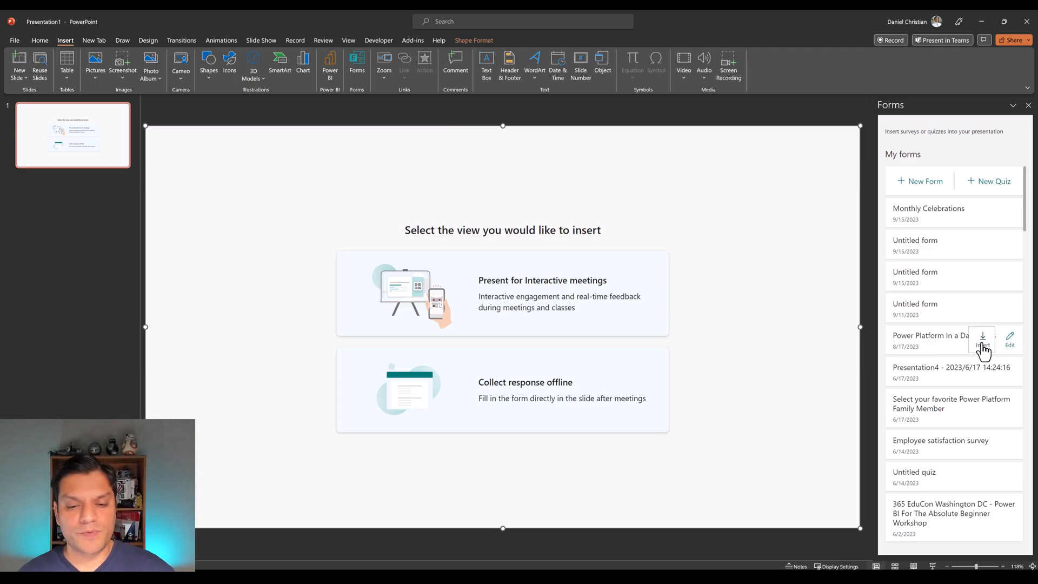
mouse_move(598, 429)
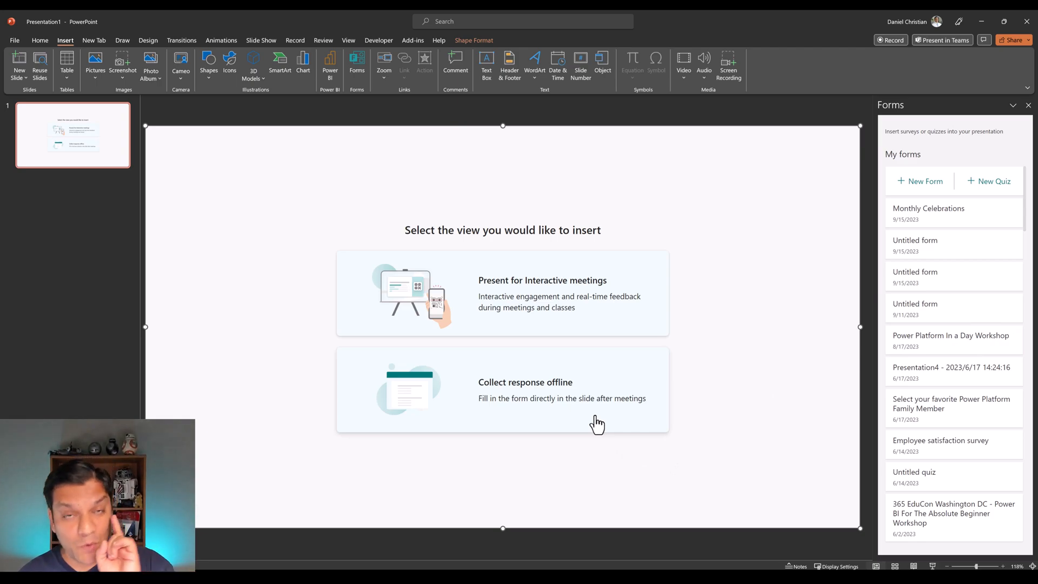
mouse_move(535, 334)
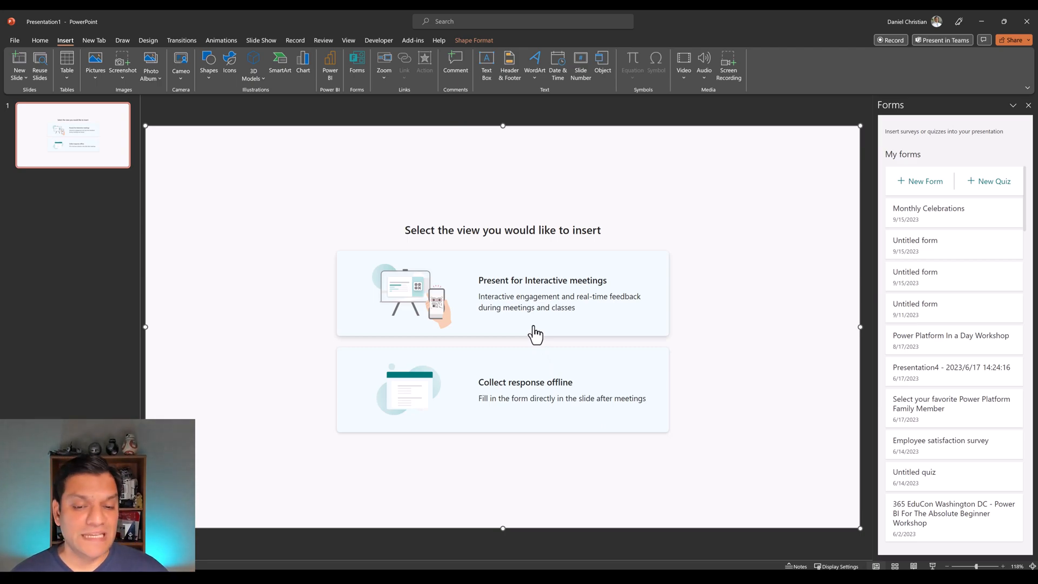
Embed the form as a live interactive poll with QR code and browse its questions
left_click(536, 298)
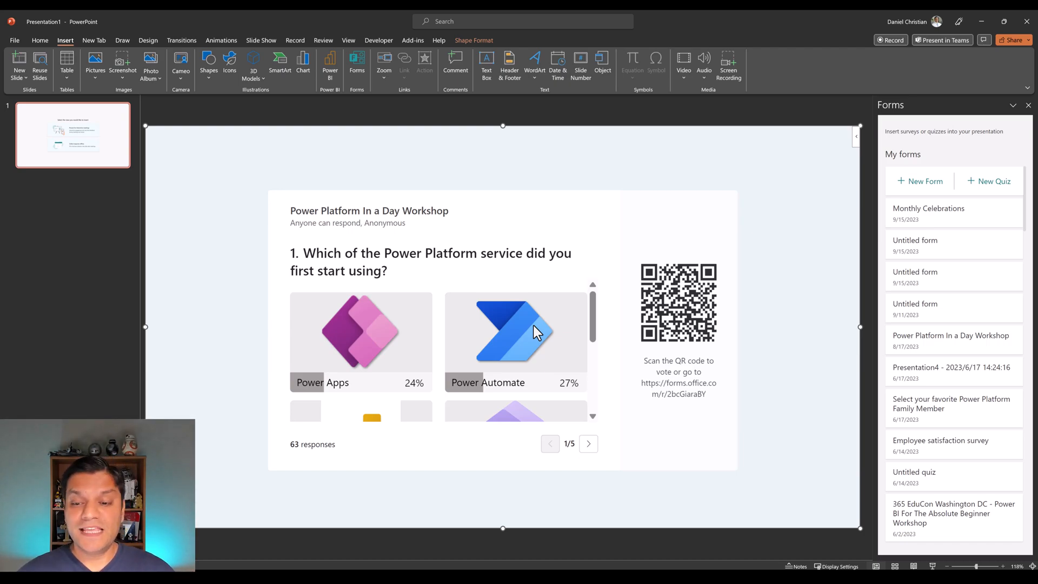
mouse_move(696, 325)
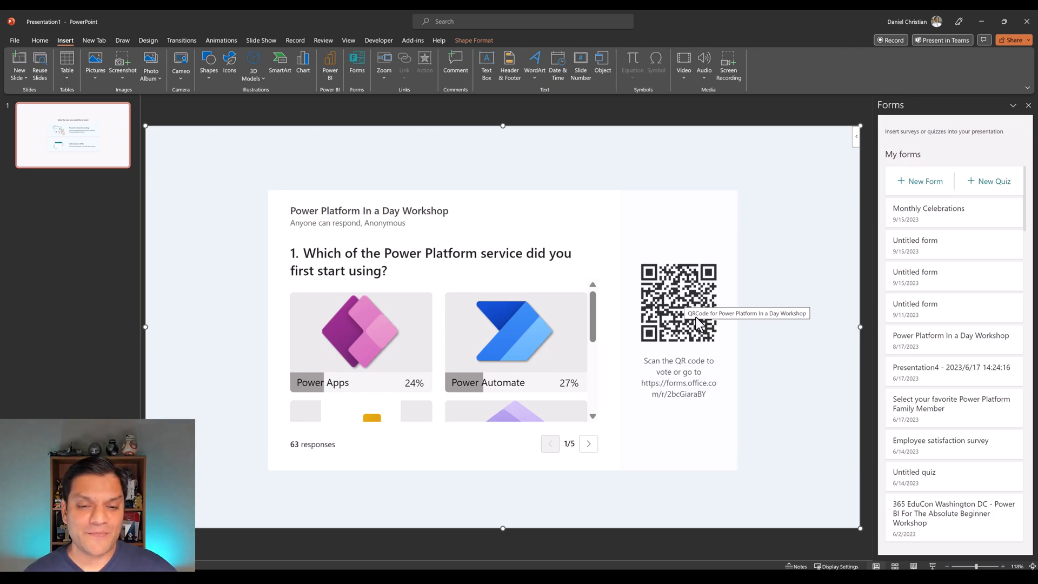
mouse_move(515, 359)
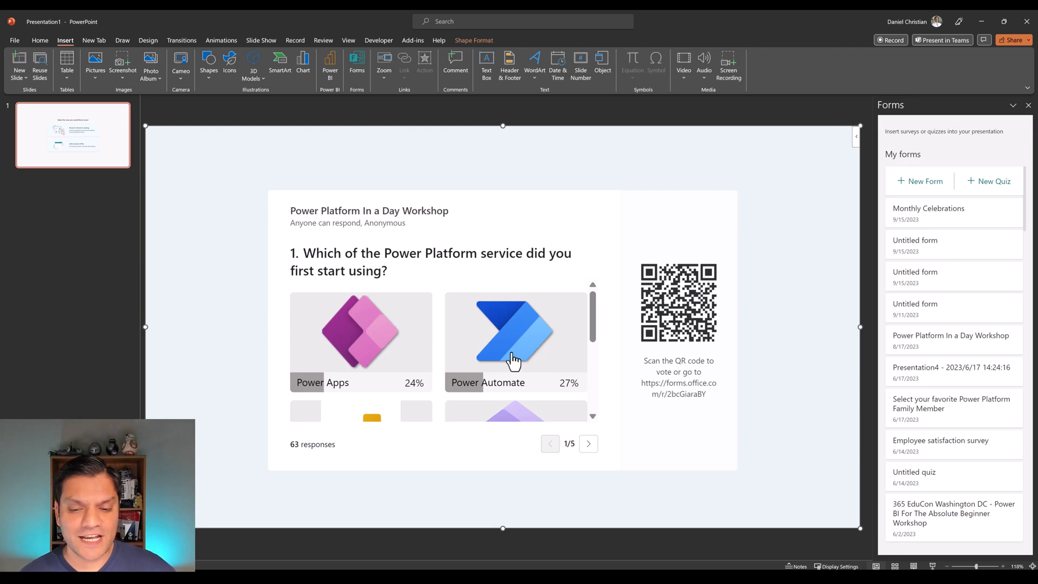
left_click(588, 444)
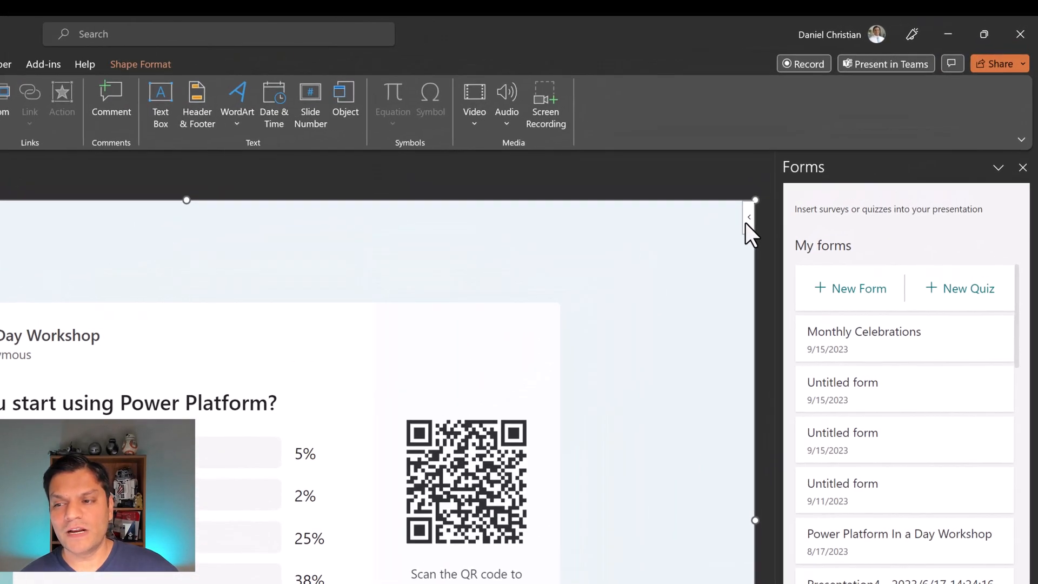
Delete the embedded workshop poll from the slide via the add-in's corner menu
right_click(749, 217)
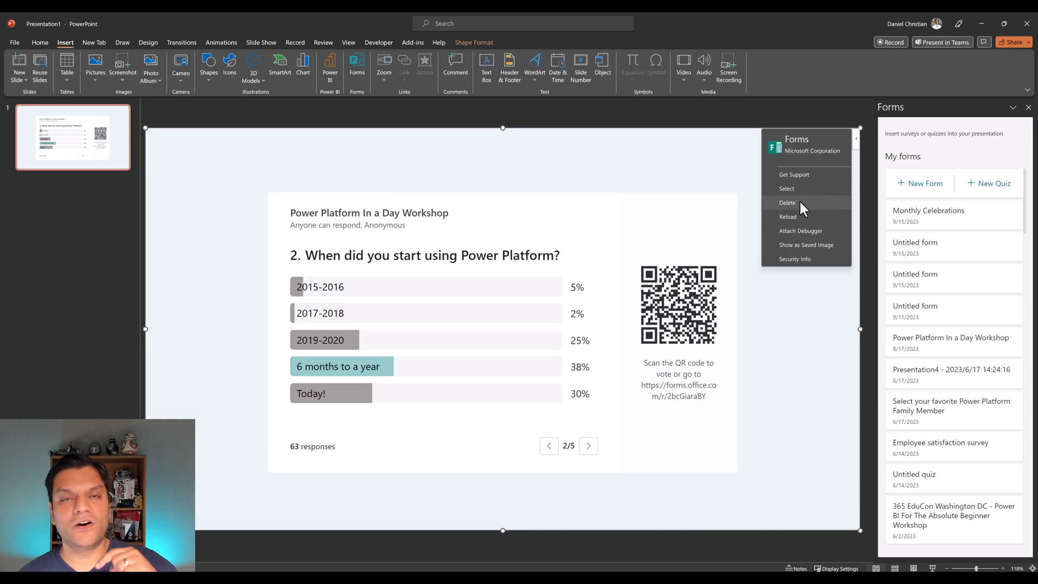
left_click(787, 202)
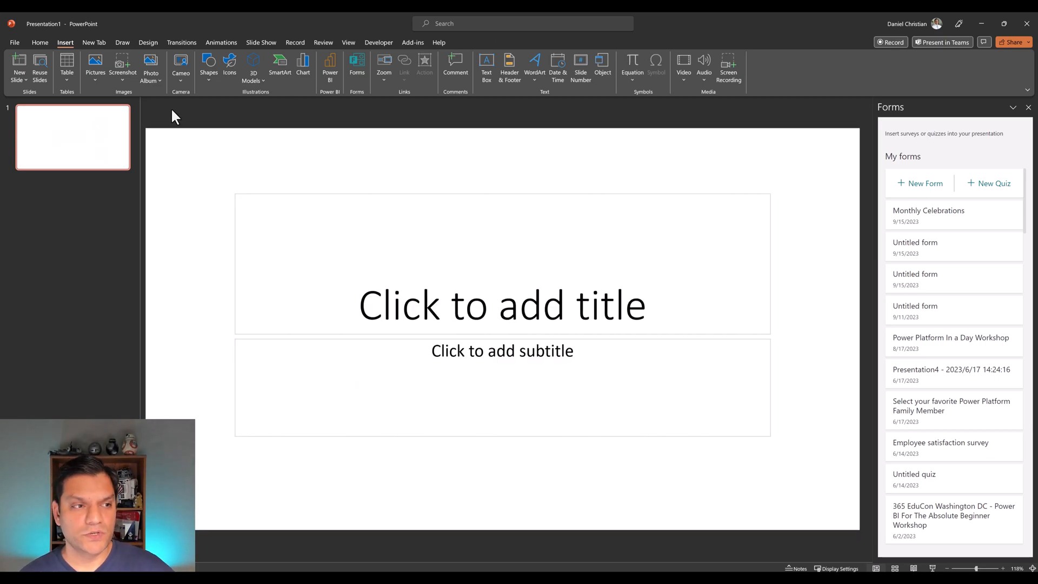
mouse_move(930, 411)
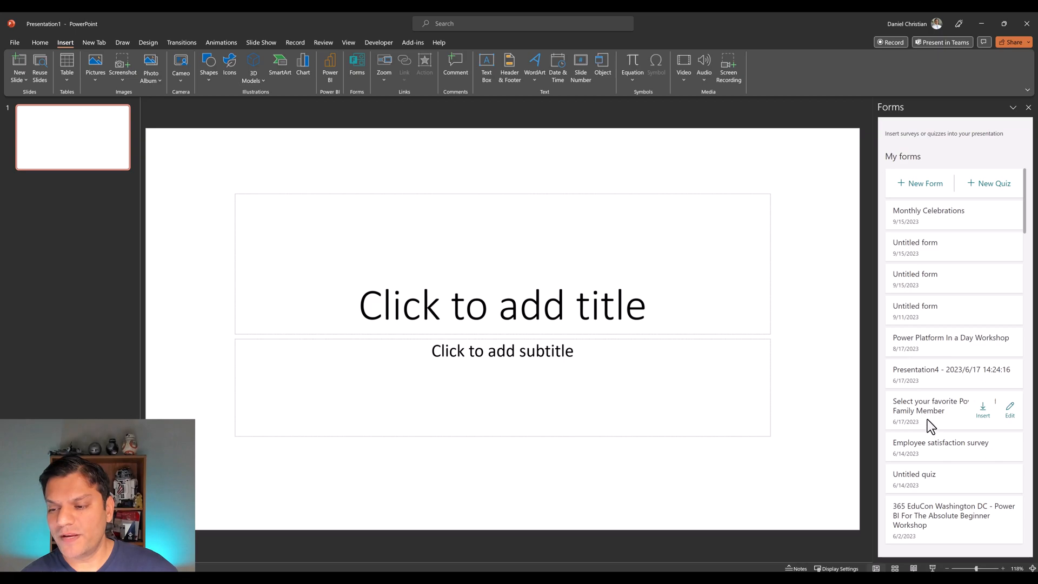
mouse_move(995, 351)
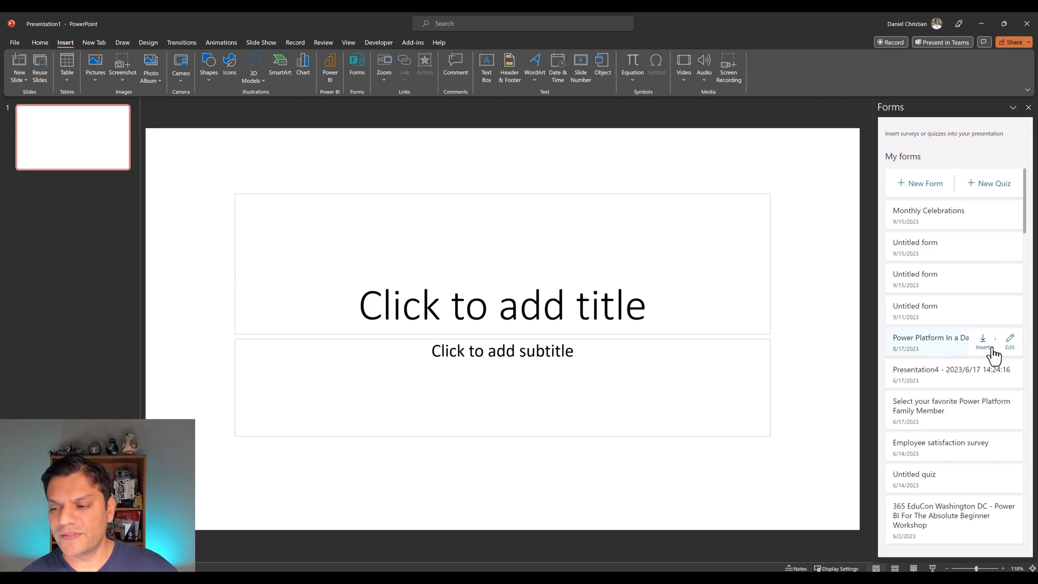
Re-embed the Power Platform In a Day Workshop form as a live poll for interactive meetings
left_click(984, 347)
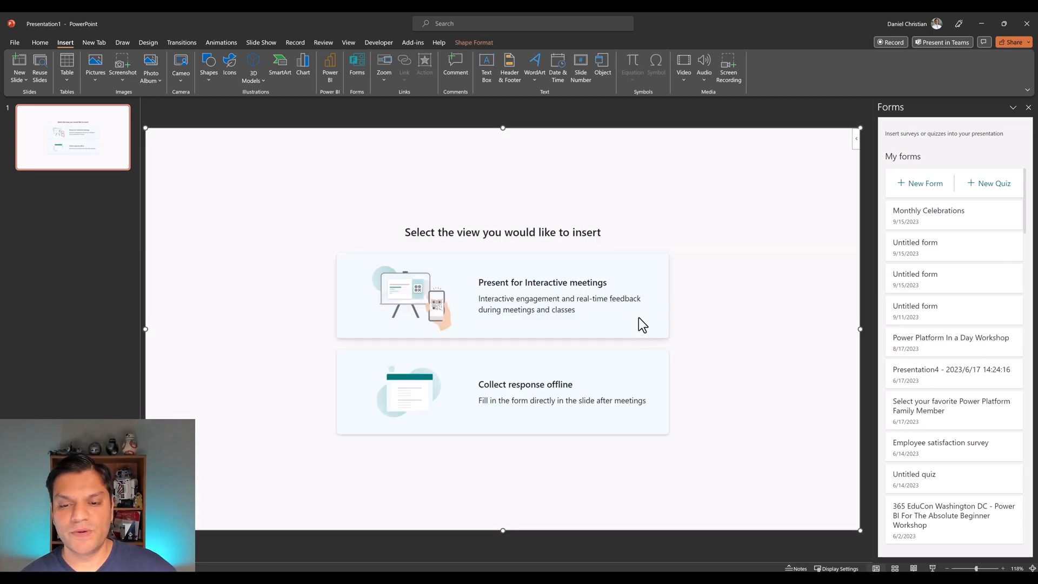
left_click(542, 282)
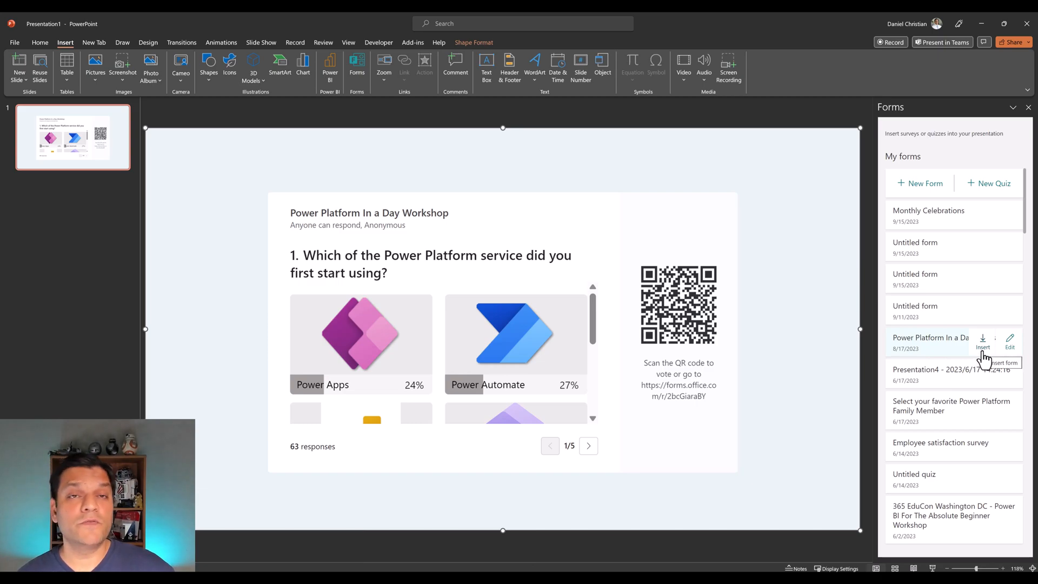
Open the workshop form in the Forms editor window and scroll through its questions
left_click(1010, 347)
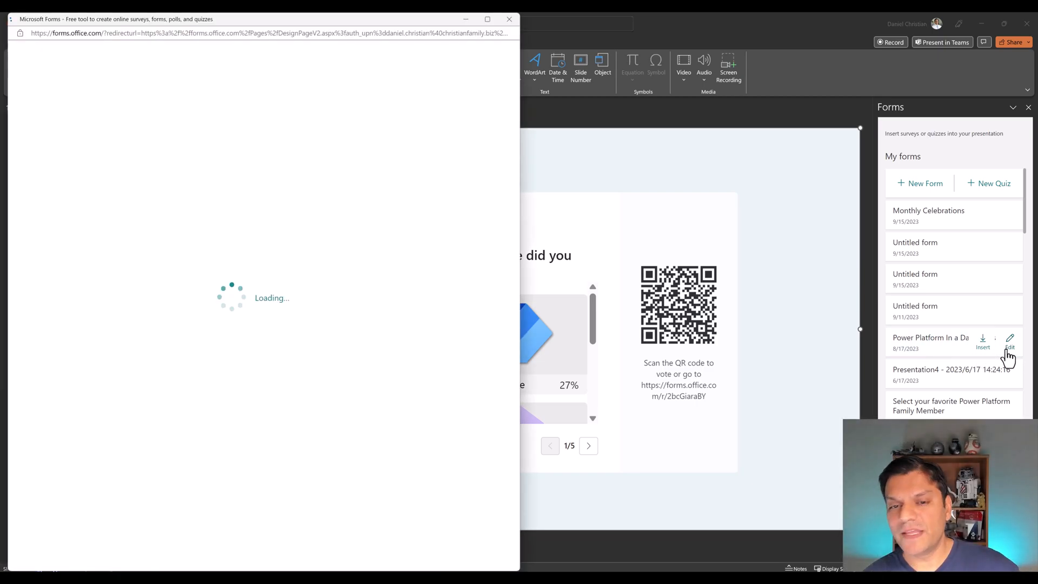
left_click(1009, 347)
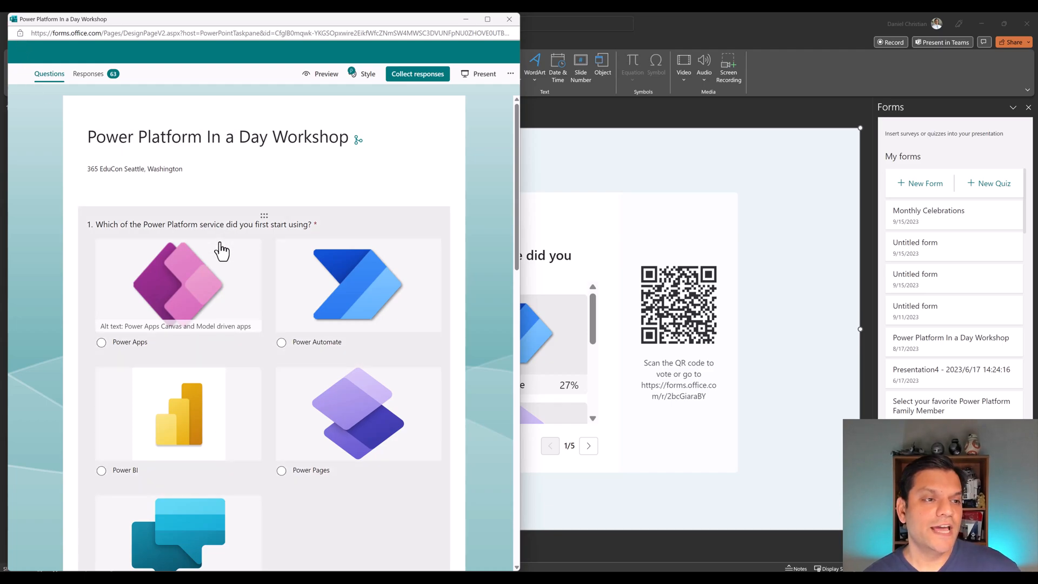
scroll("down", 3)
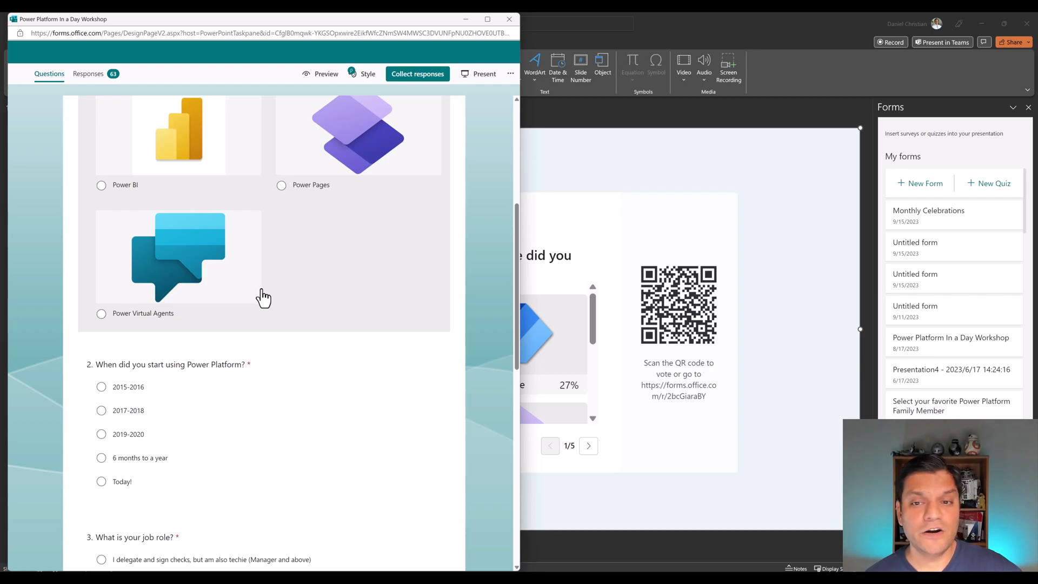
mouse_move(625, 278)
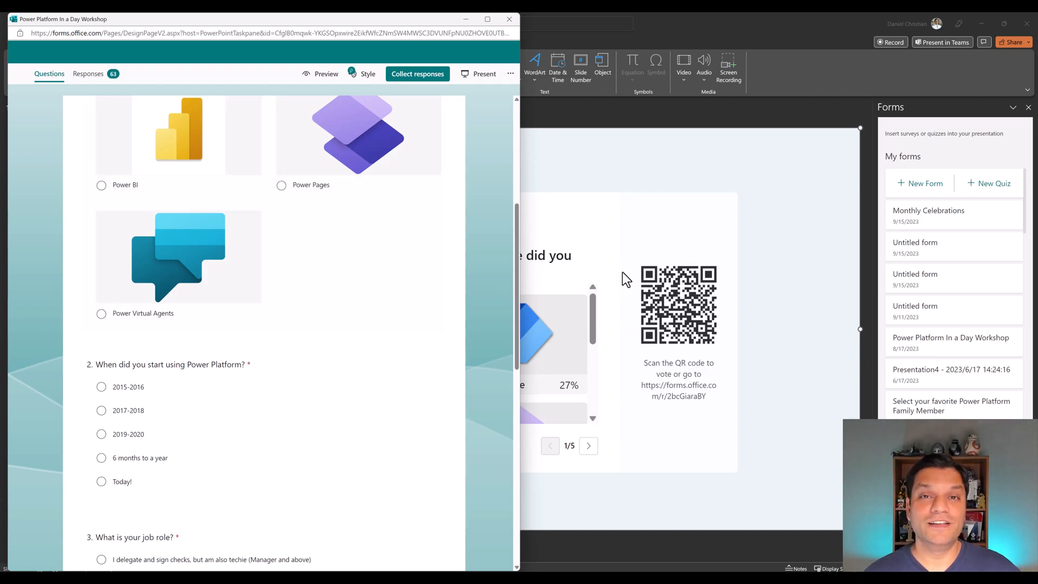